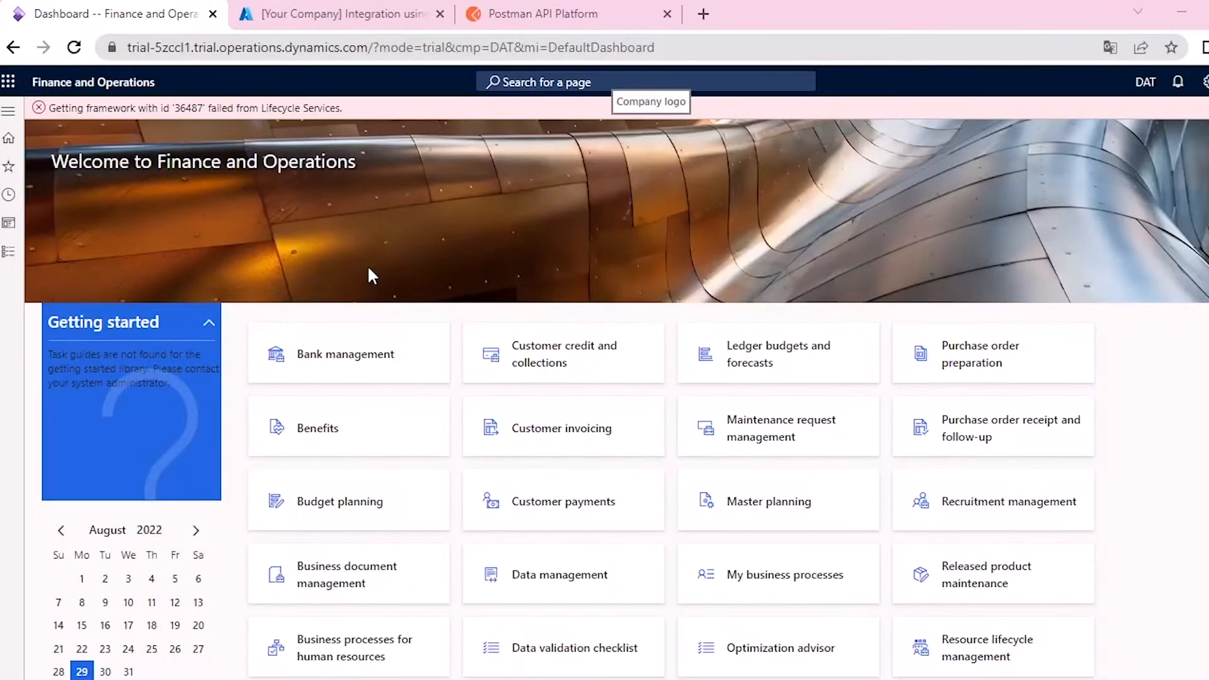
mouse_move(366, 328)
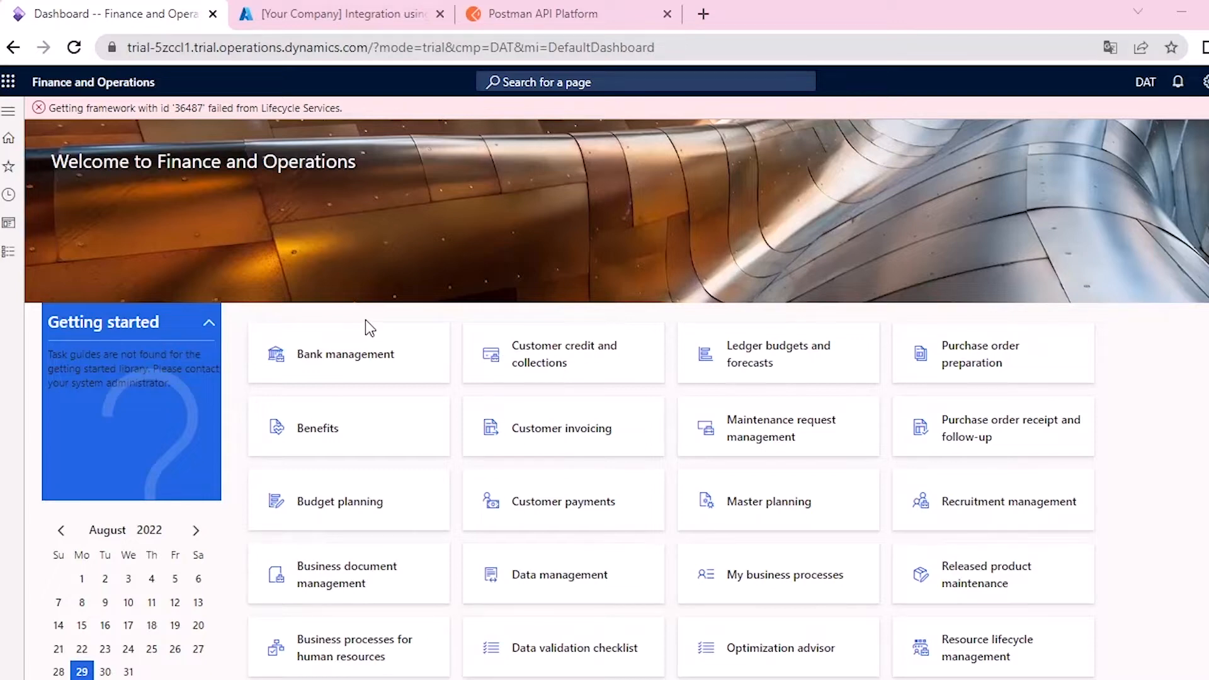
Search for 'azure active' and open the Azure Active Directory applications page
left_click(644, 82)
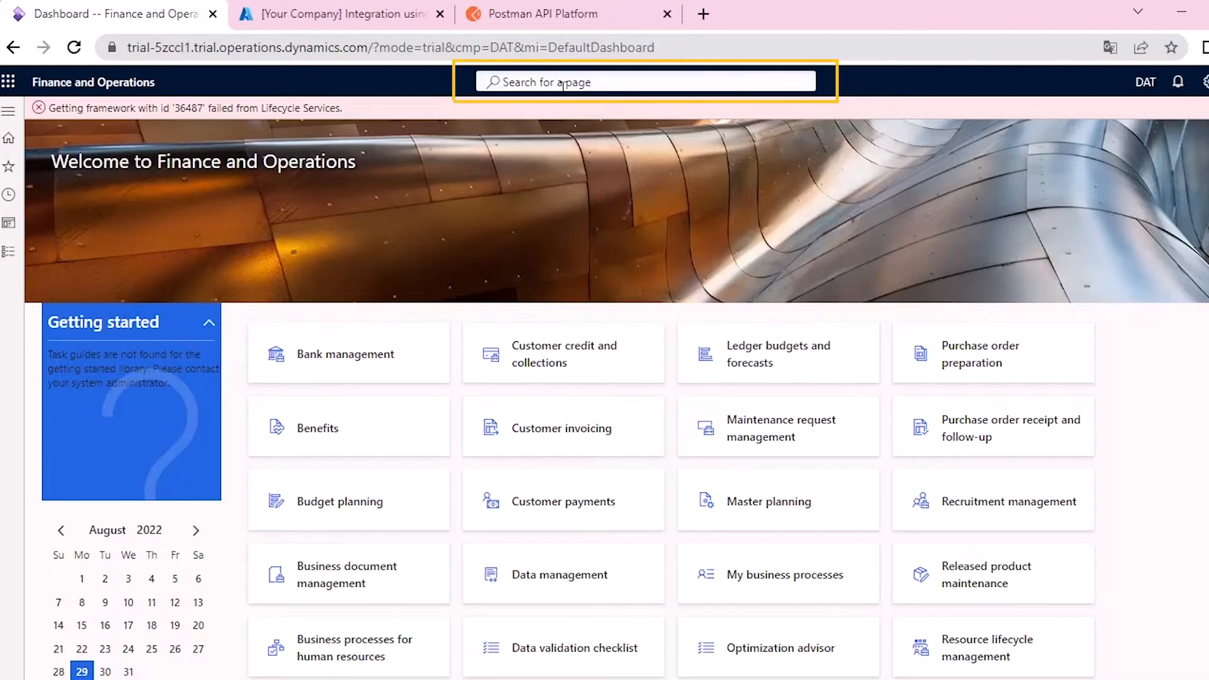
type("azure active")
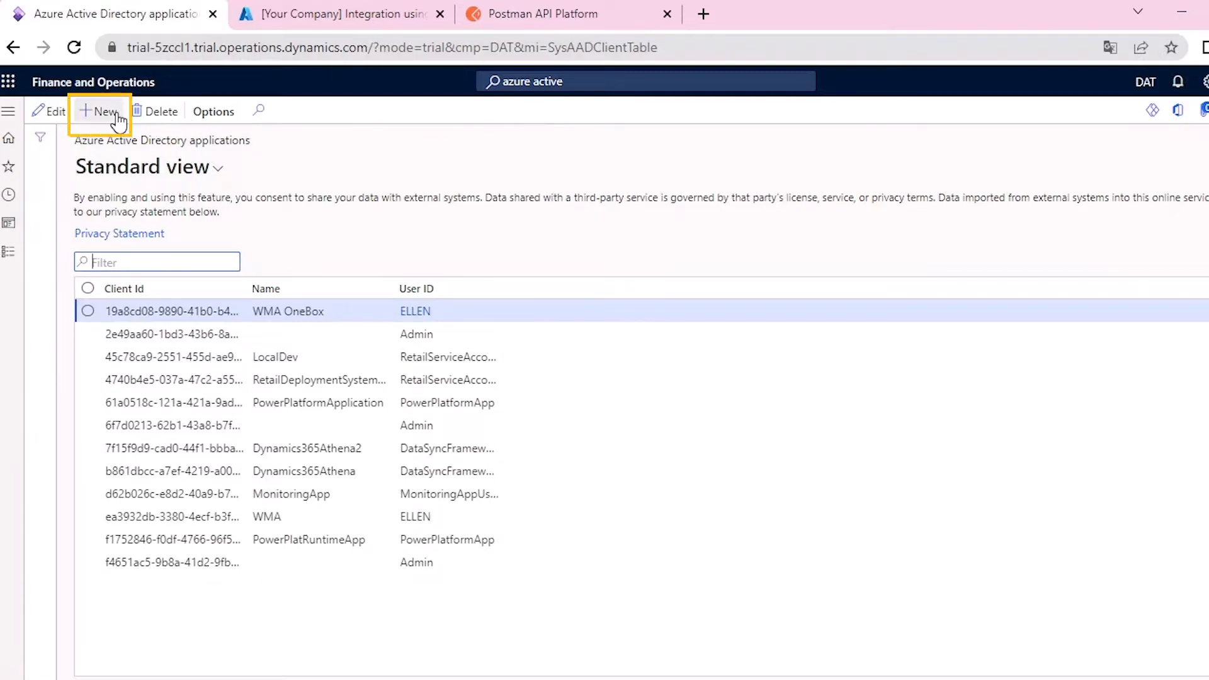
Register a new application with the pasted client ID, name Hexasync and user ID Admin
left_click(102, 111)
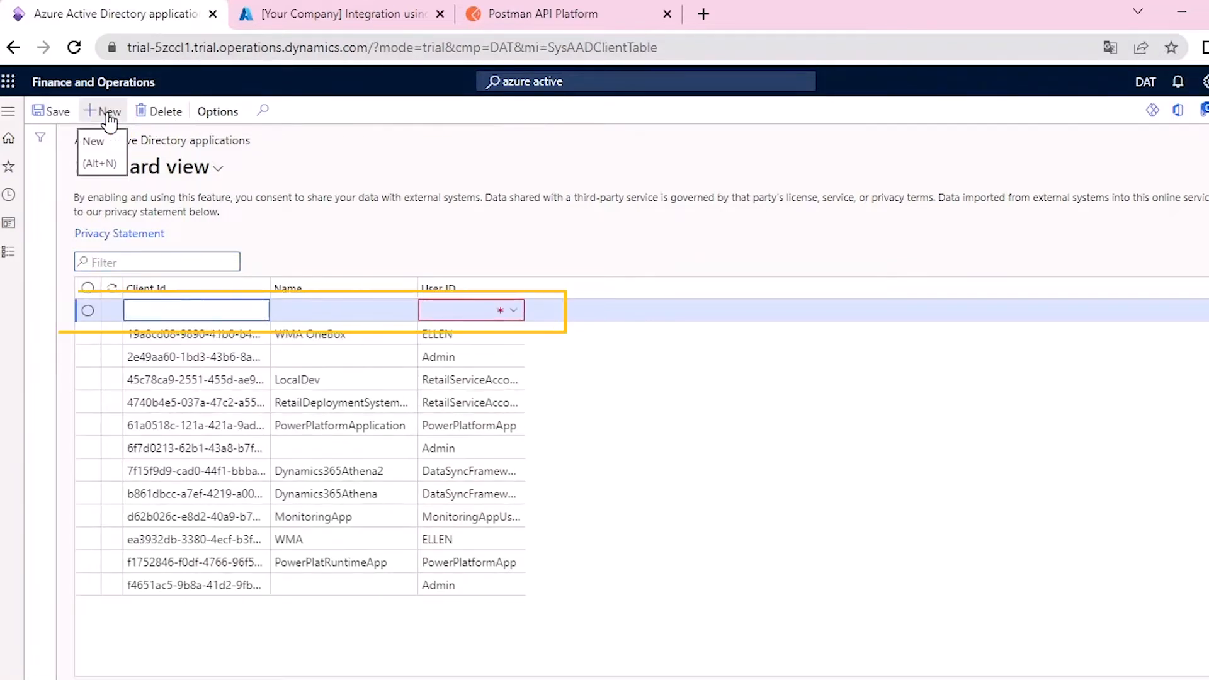
left_click(339, 14)
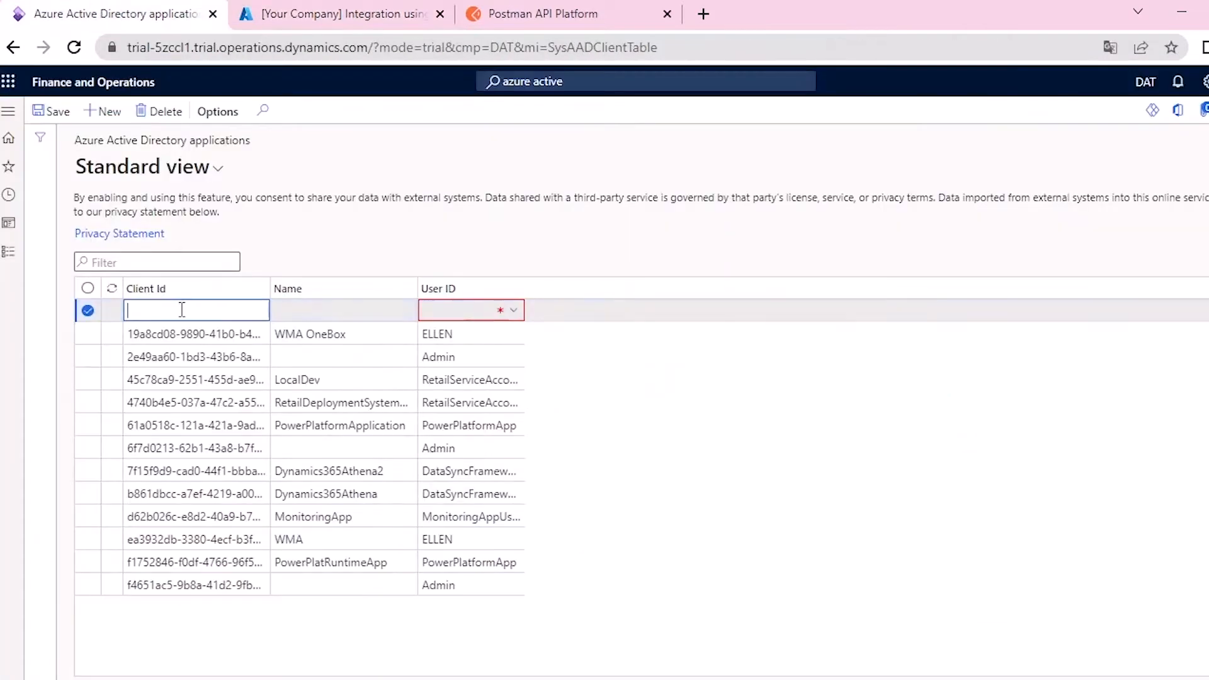
type("He")
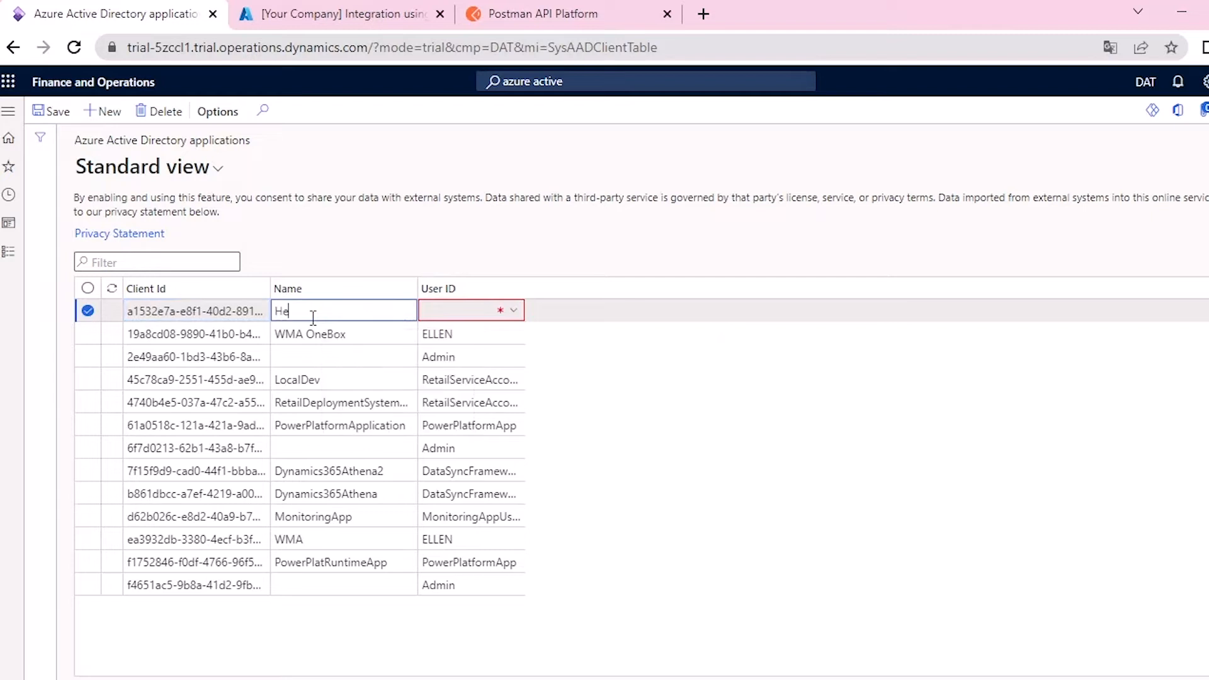
type("xasync")
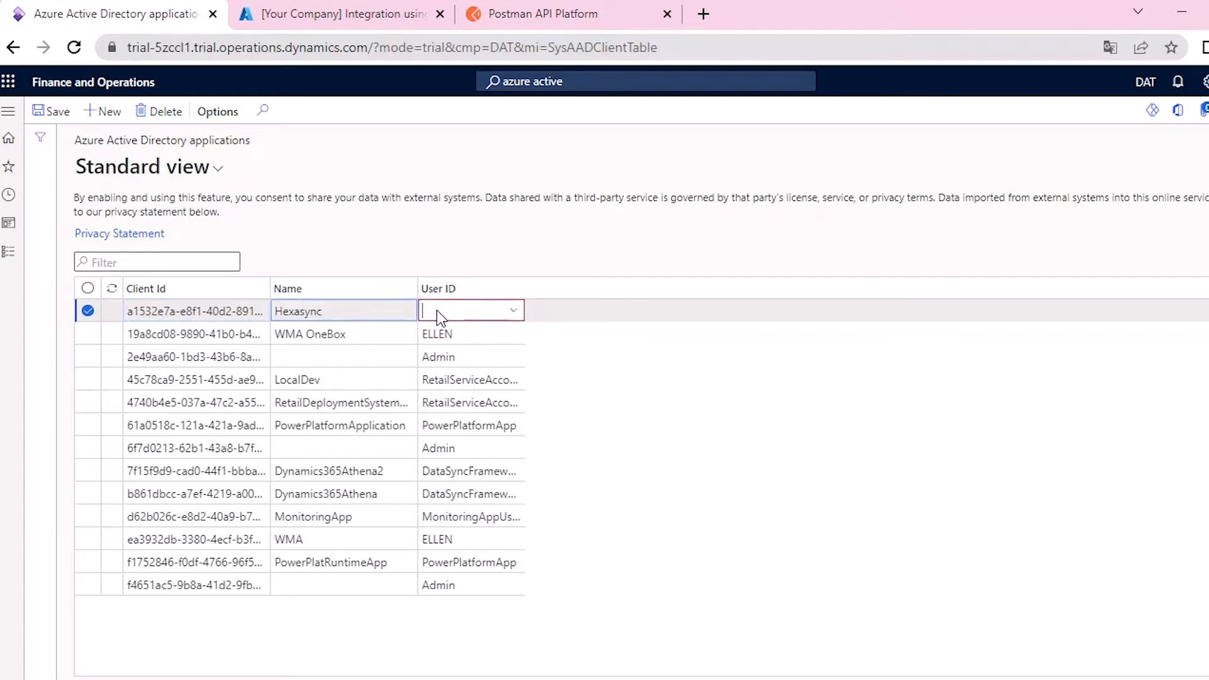
type("ad")
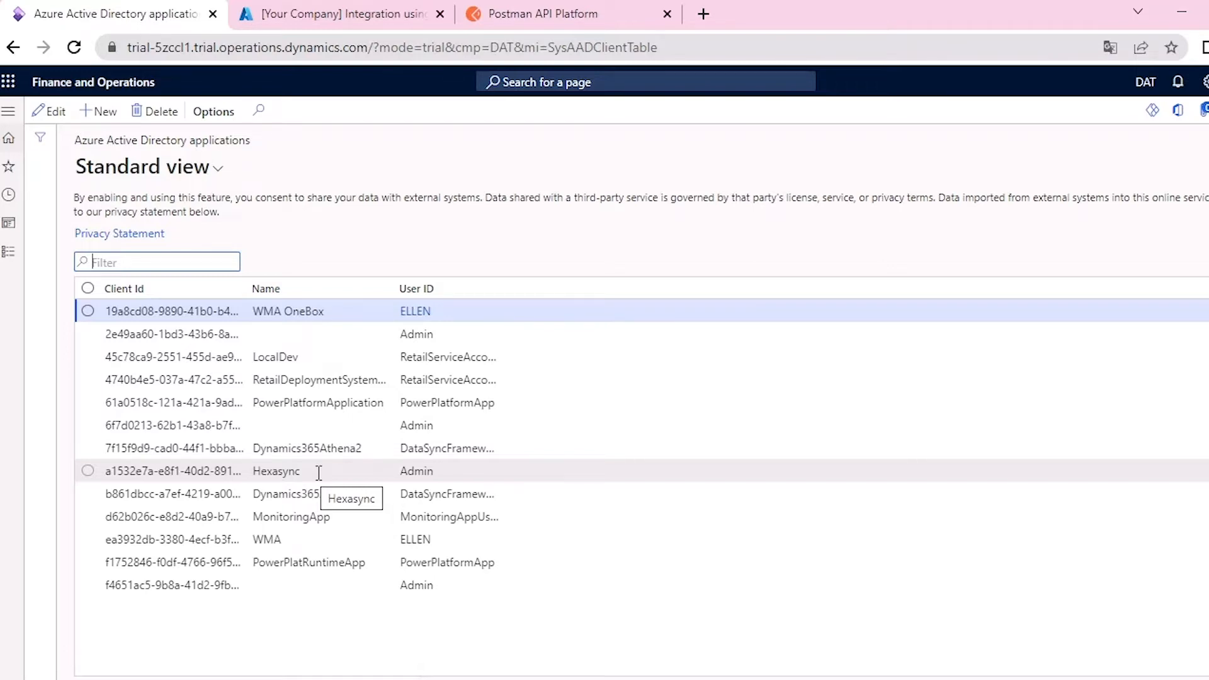
Switch to Postman and open the Microsoft Dynamics F&O workspace
left_click(542, 14)
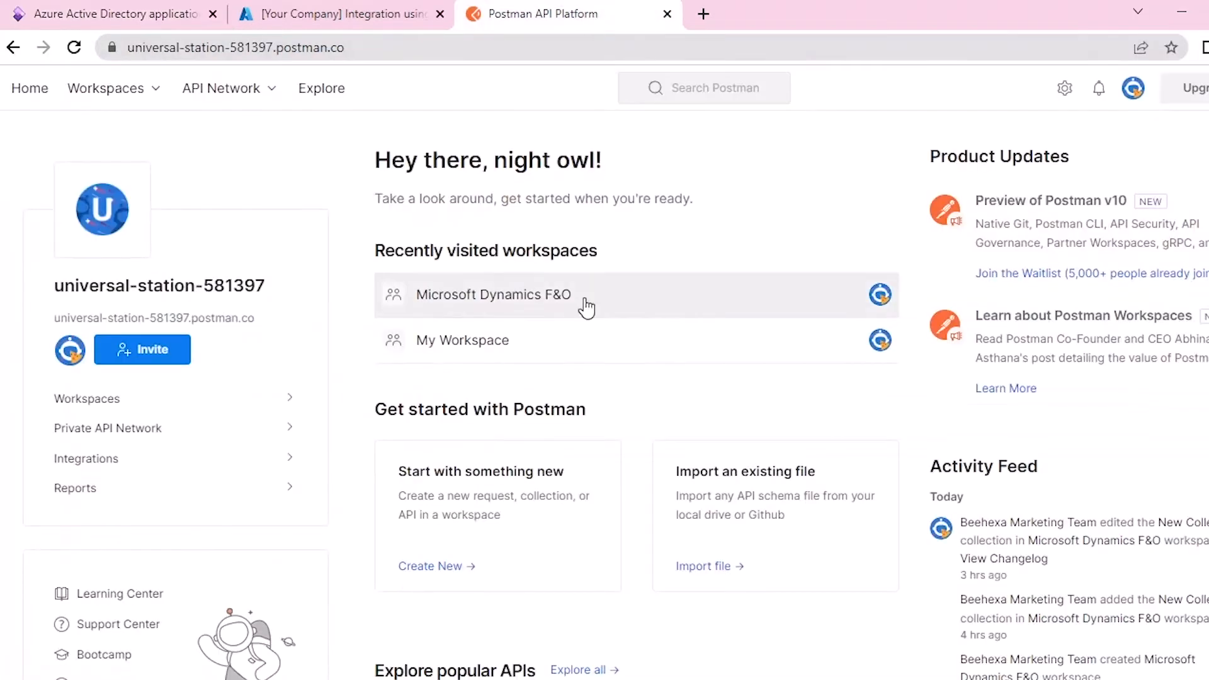
left_click(492, 295)
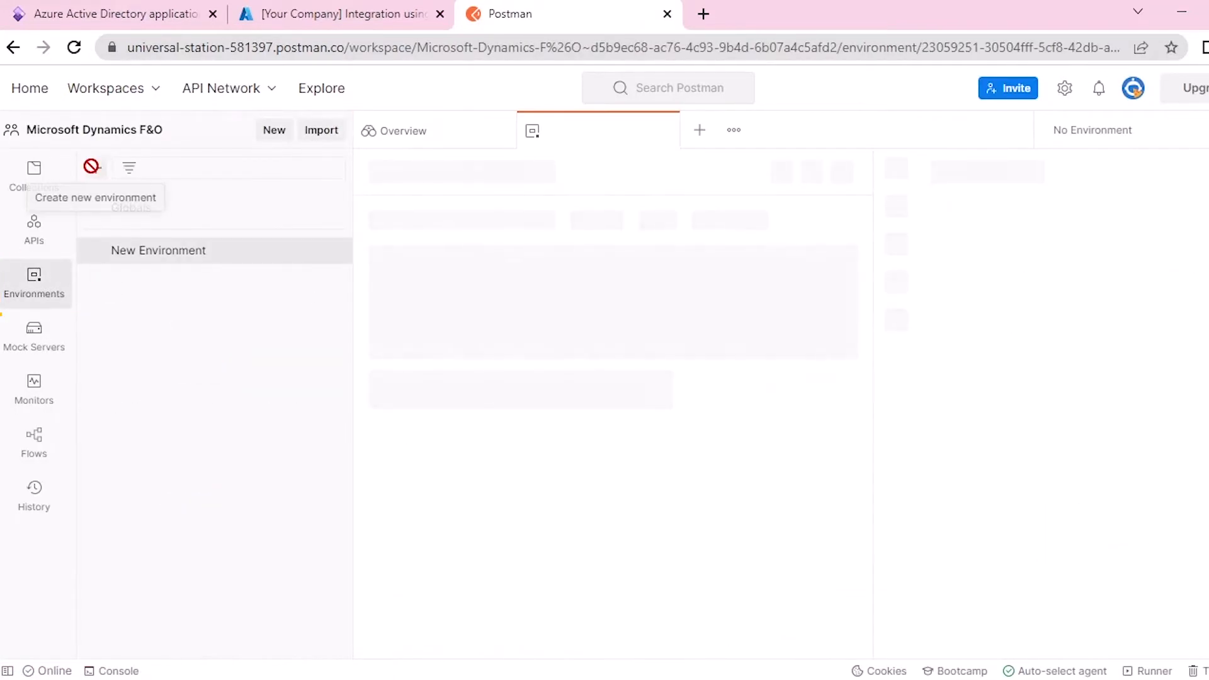
Add MSFO_grant_type and MSFO_client_id (a1532e7a-e8f1-40d2-8917-b4ac8ffd647c copied from Azure) to a new environment
left_click(159, 249)
type("Microsoft Dynamics F&O")
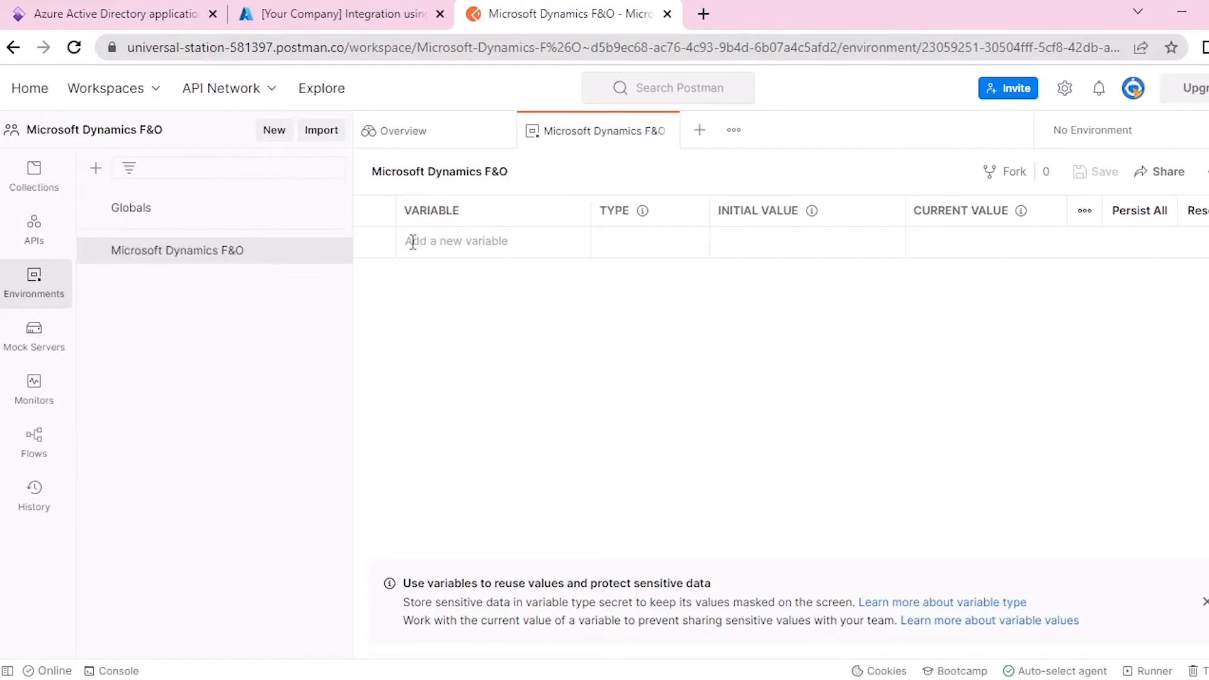
type("MSFO_grant_type")
type("client_credentials")
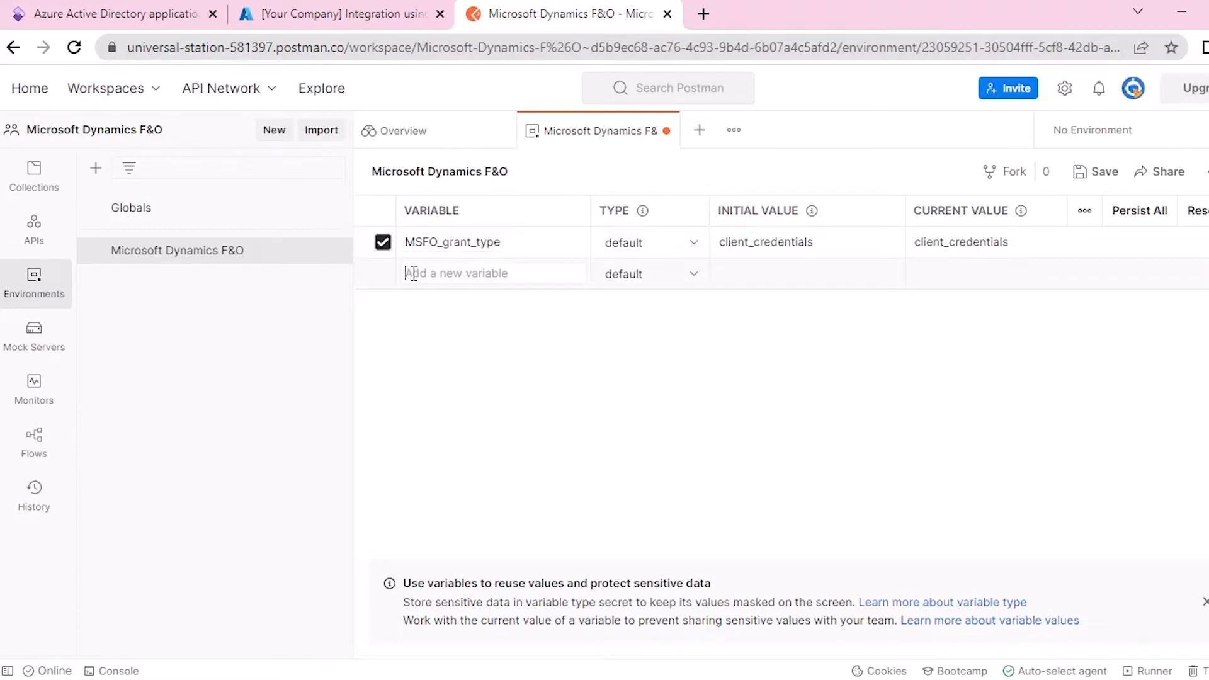
type("MSFO_client_id")
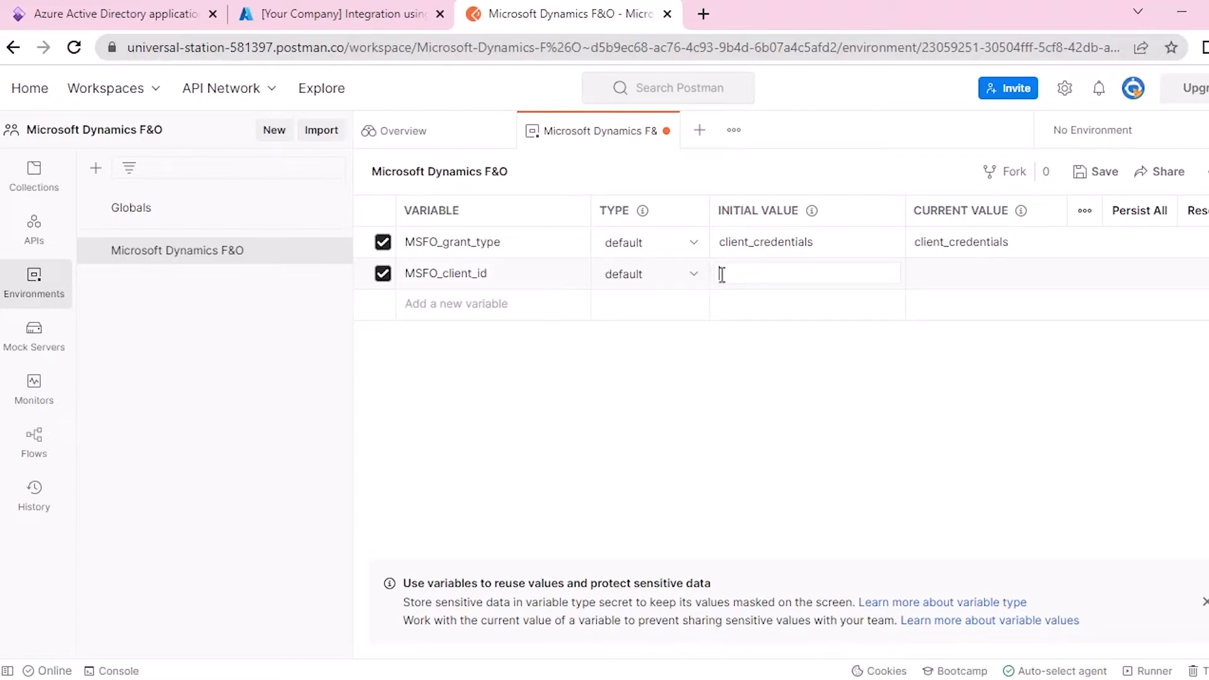
left_click(338, 14)
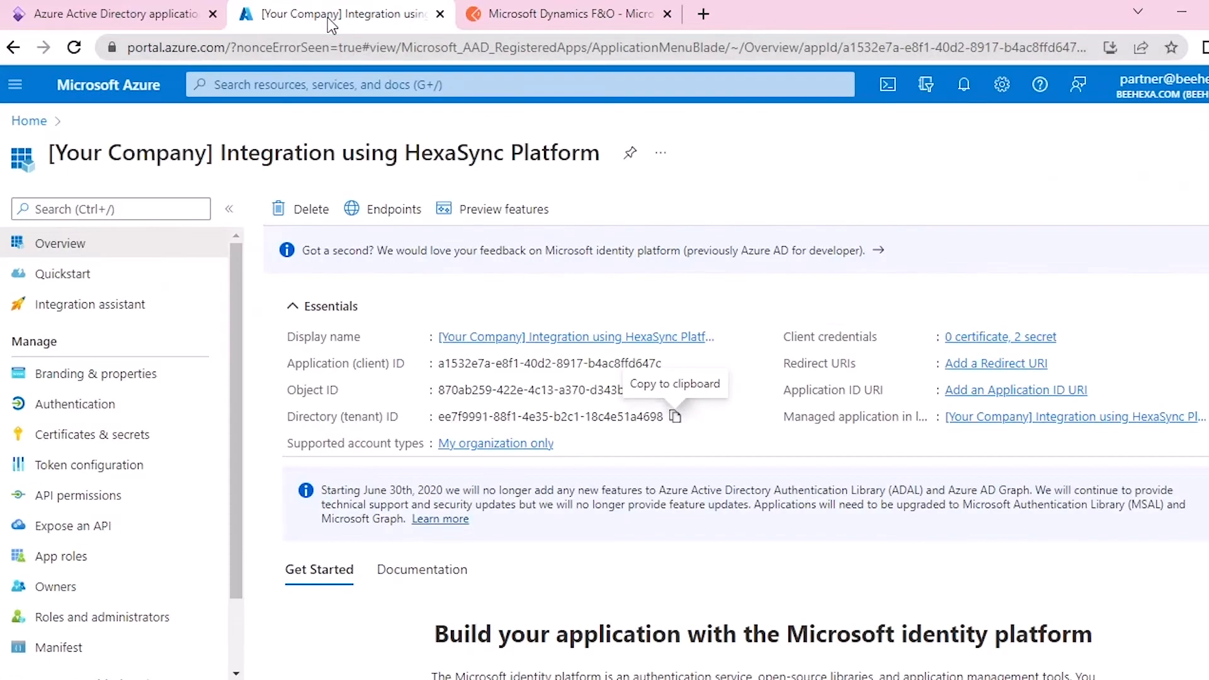
left_click(672, 362)
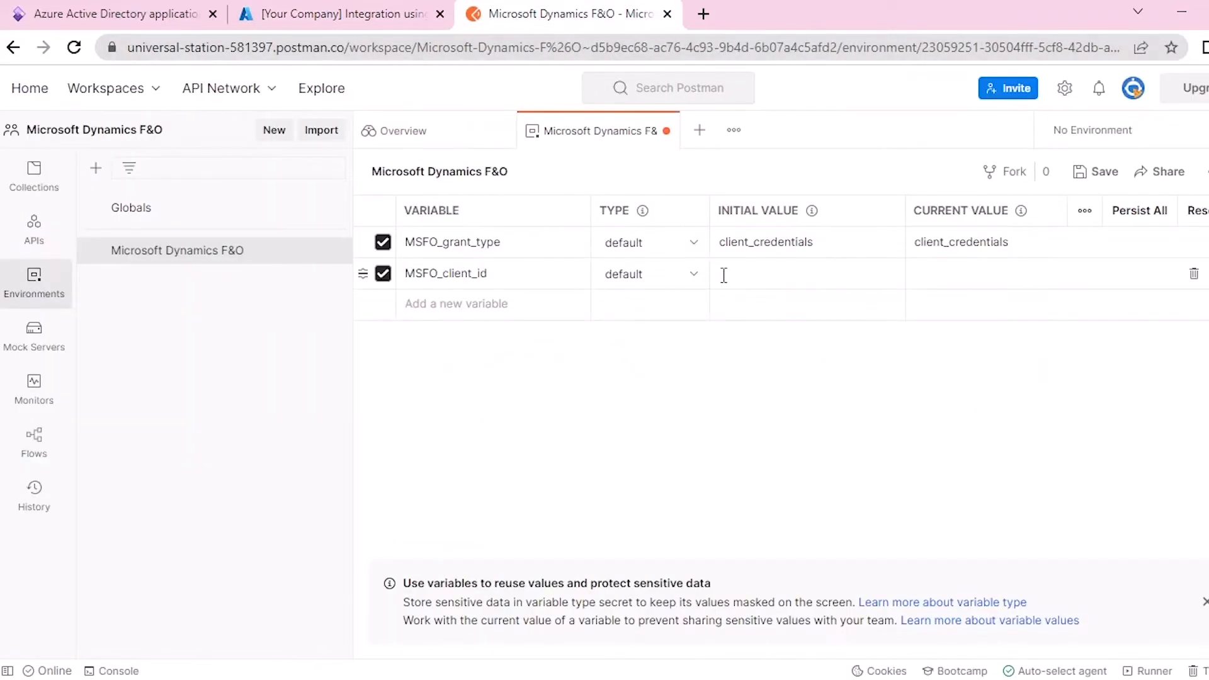
type("a1532e7a-e8f1-40d2-8917-b4ac8ffd647c")
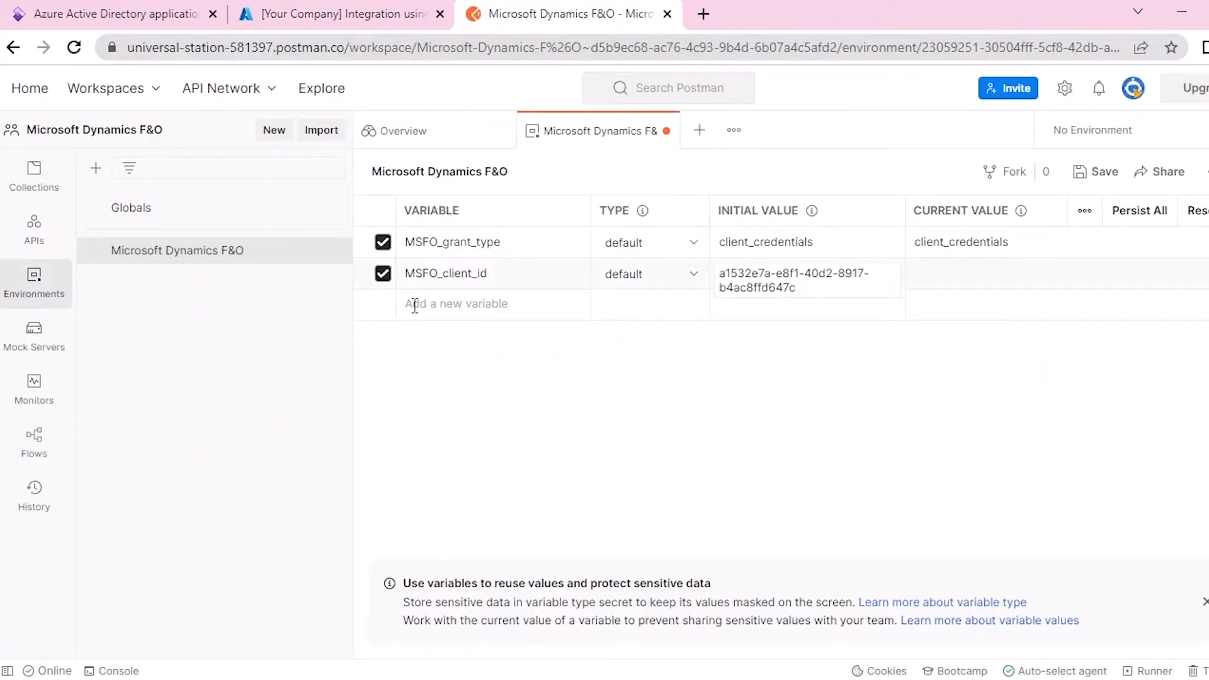
Add MSFO_tenant_id (ee7f9991-88f1-4e35-b2c1-18c4e51a4698 from Azure) and an empty MSFO_client_secret variable
type("MSFO_tenant_id")
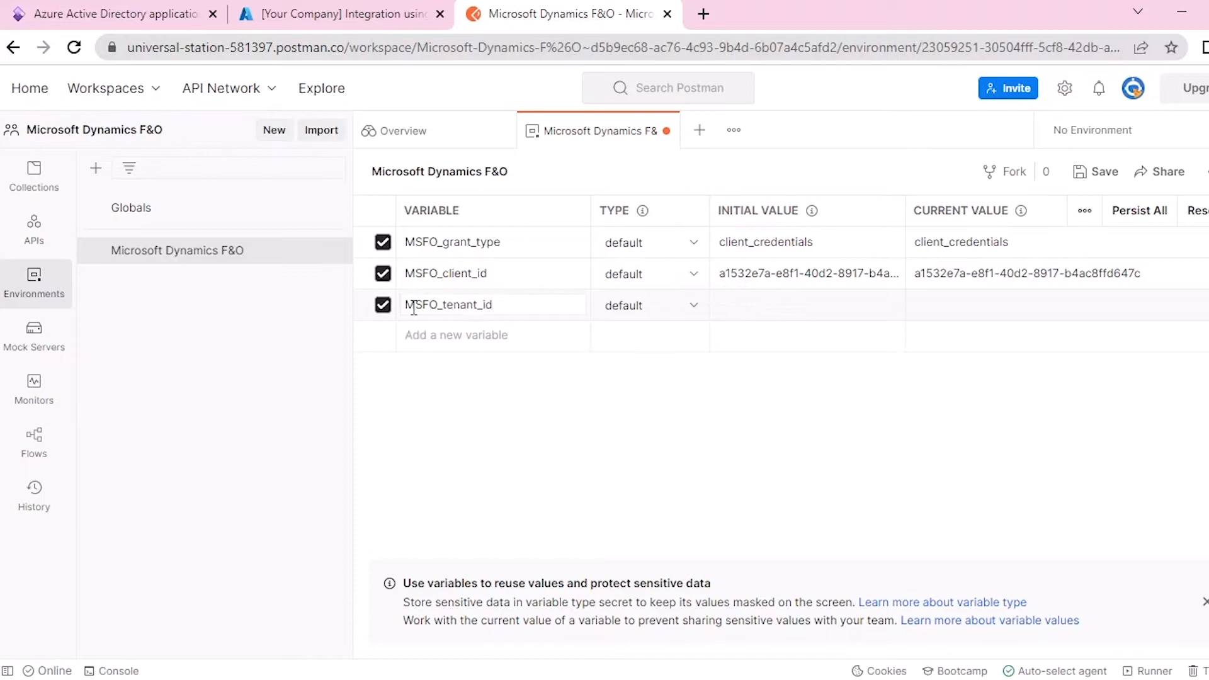
left_click(806, 305)
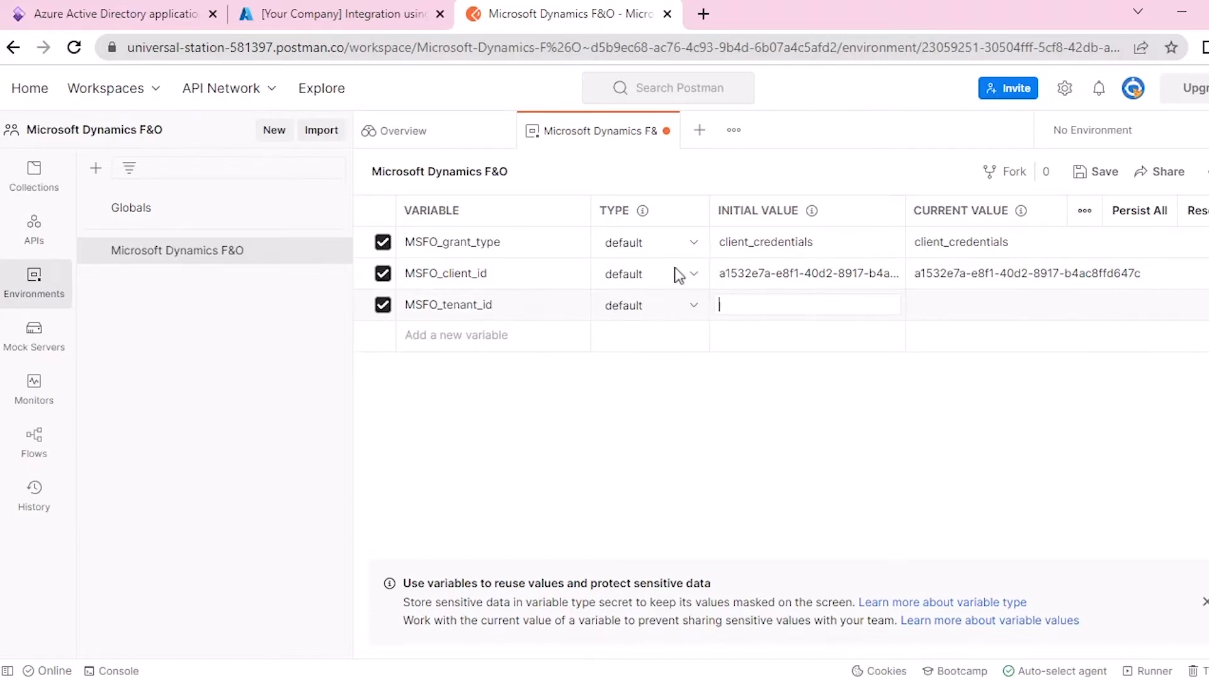
left_click(334, 14)
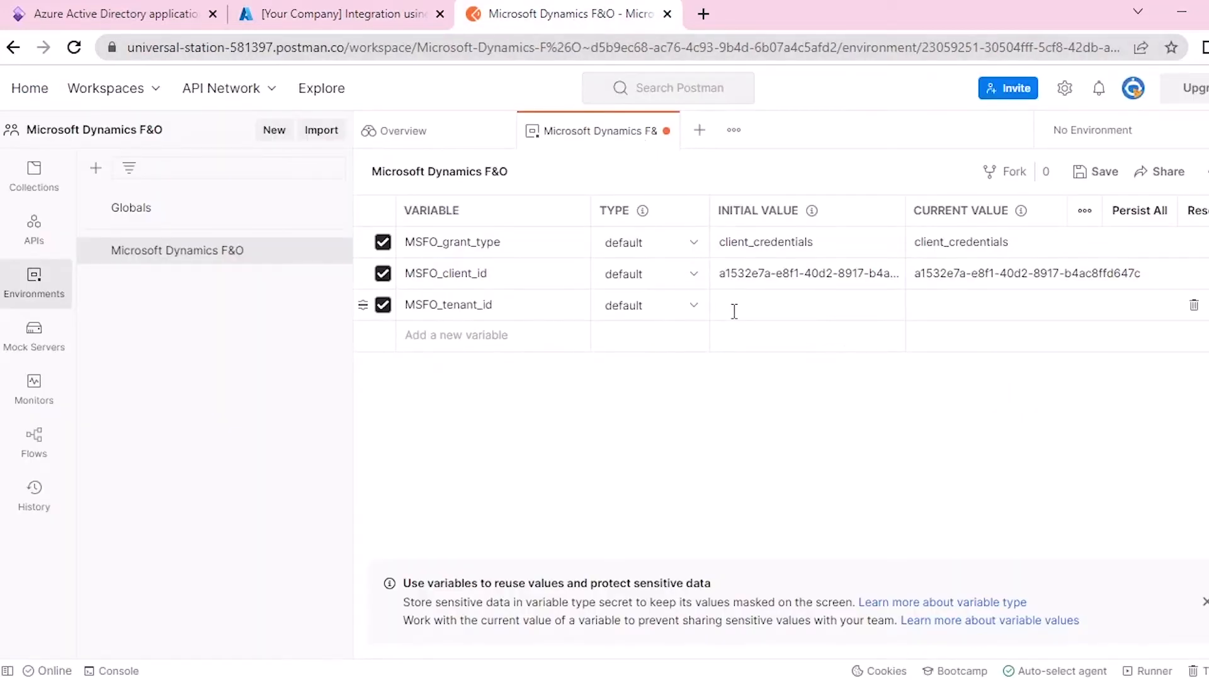
type("ee7f9991-88f1-4e35-b2c1-18c4e51a4698")
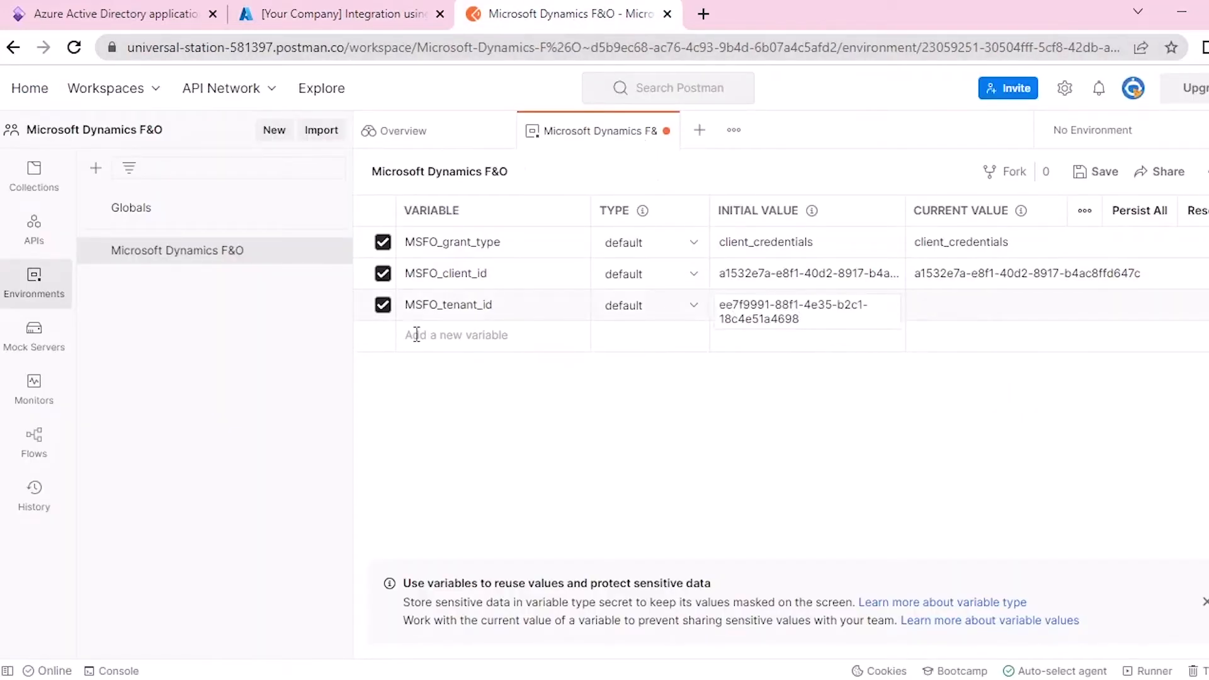
type("MSFO_client_secret")
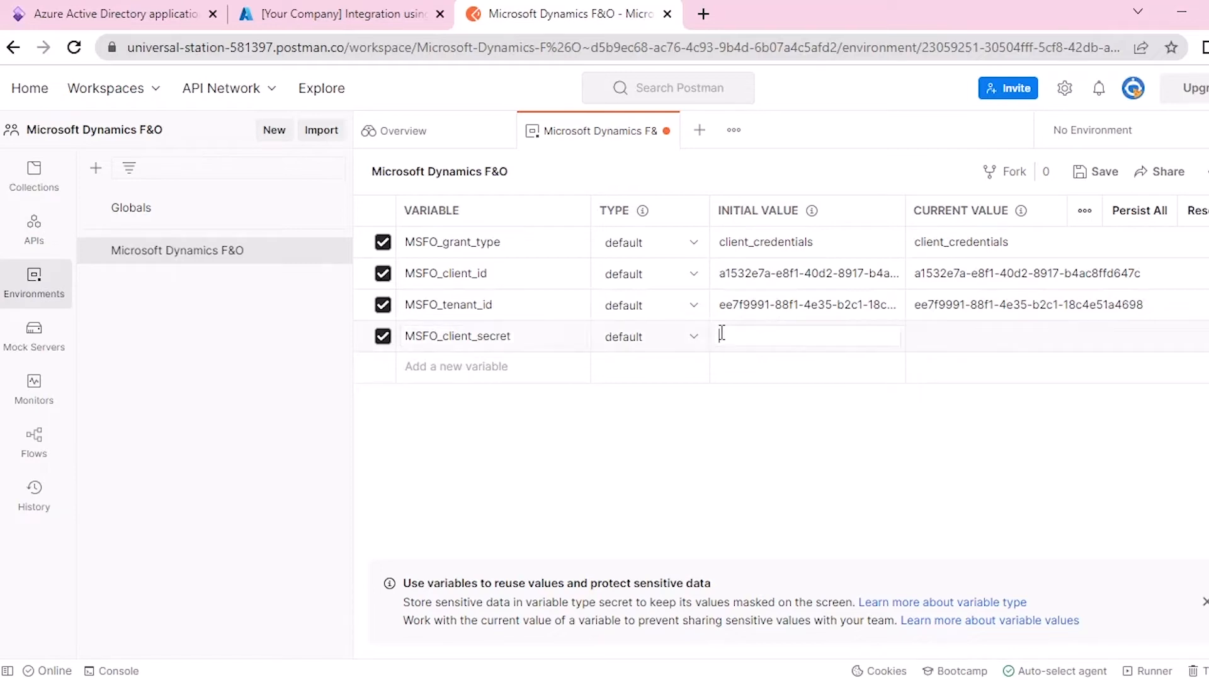
left_click(339, 14)
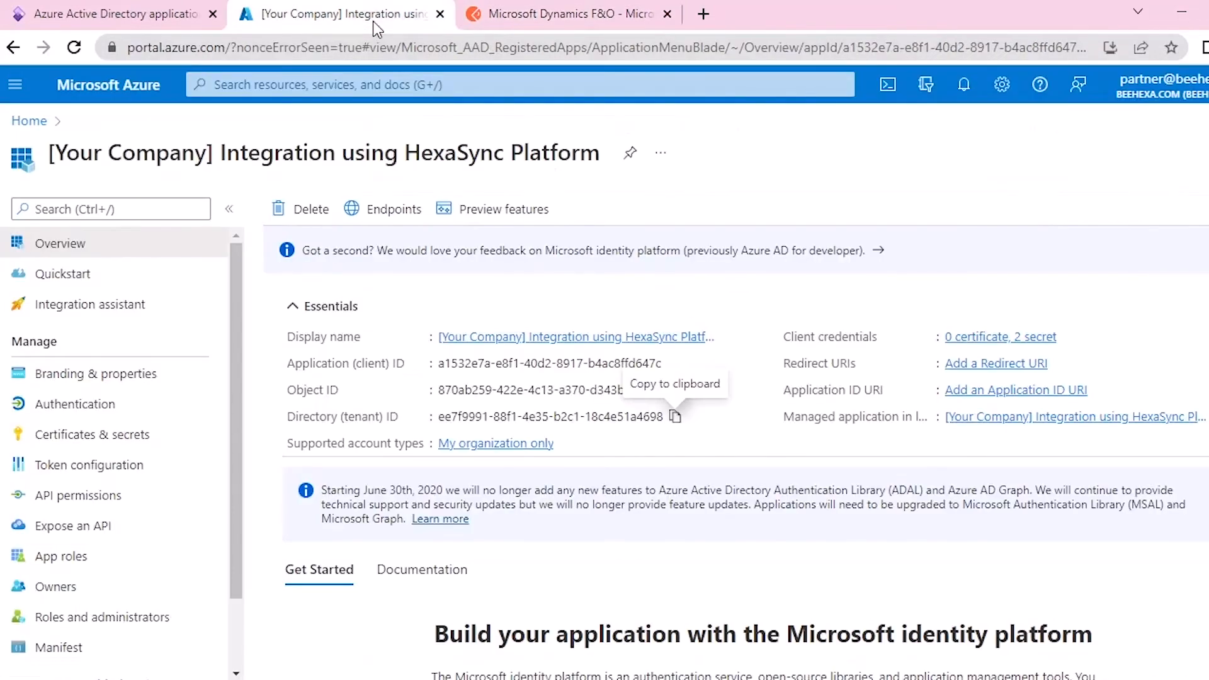
mouse_move(92, 434)
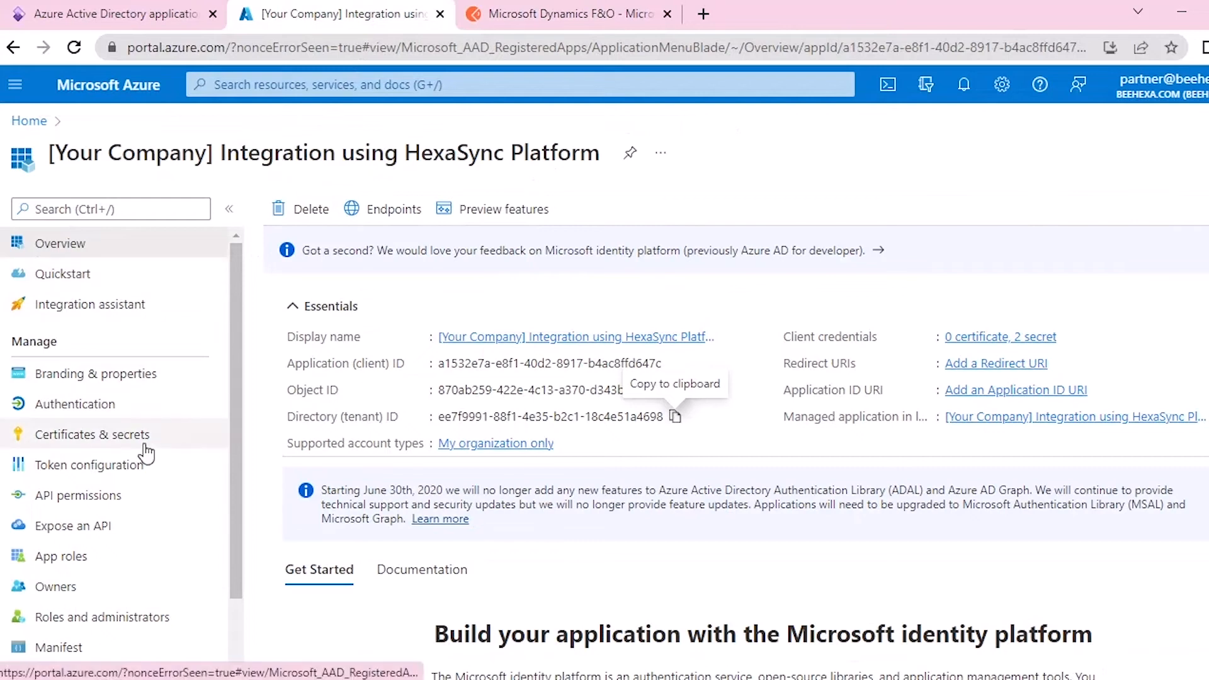
left_click(92, 434)
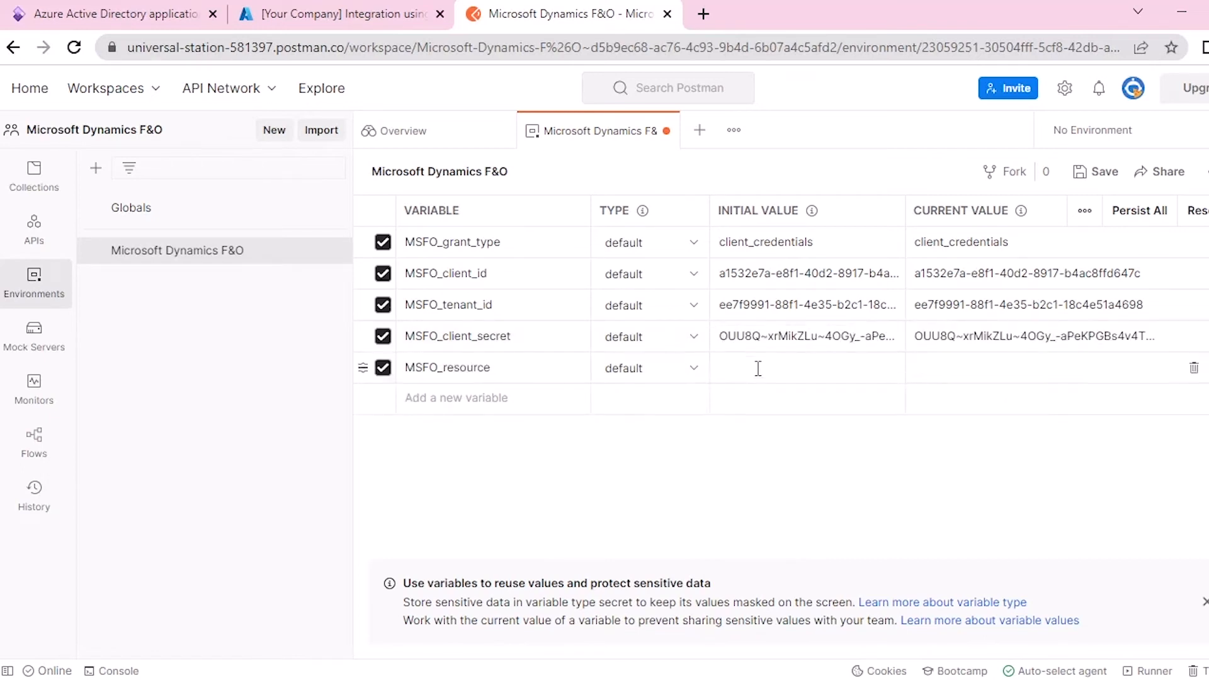
type("https://trial-5zccl1.trial.operations.dynamics.com/")
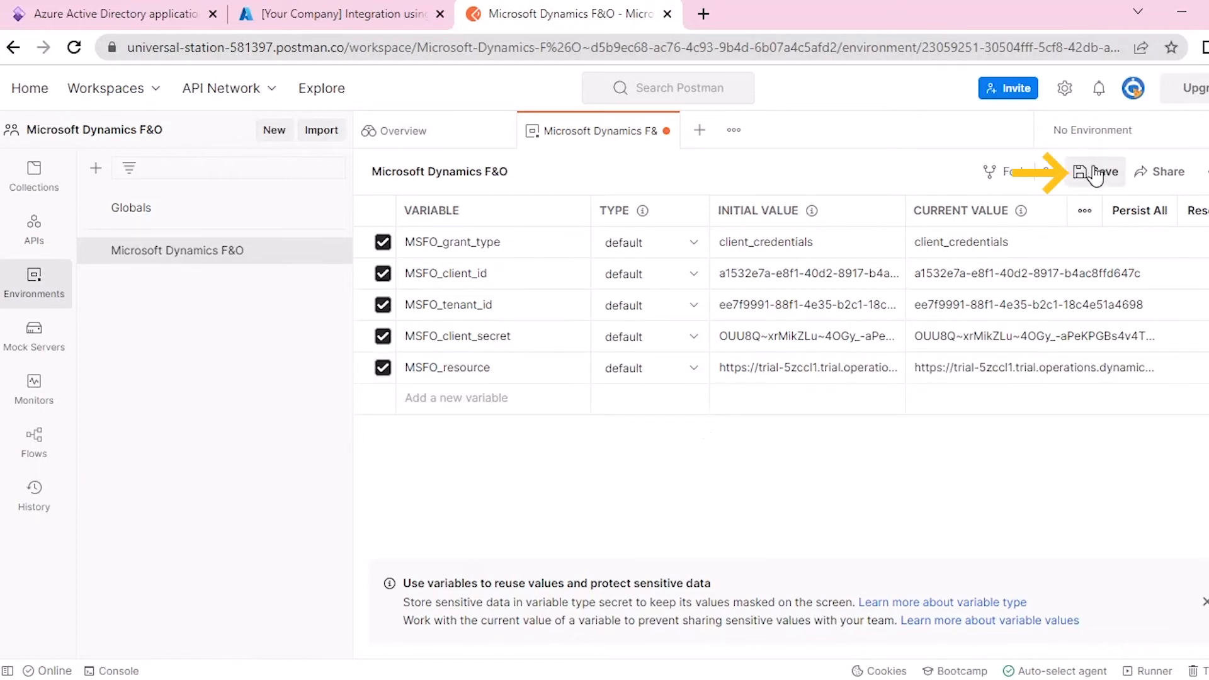
Save and activate the environment, then start a new untitled request
left_click(1102, 171)
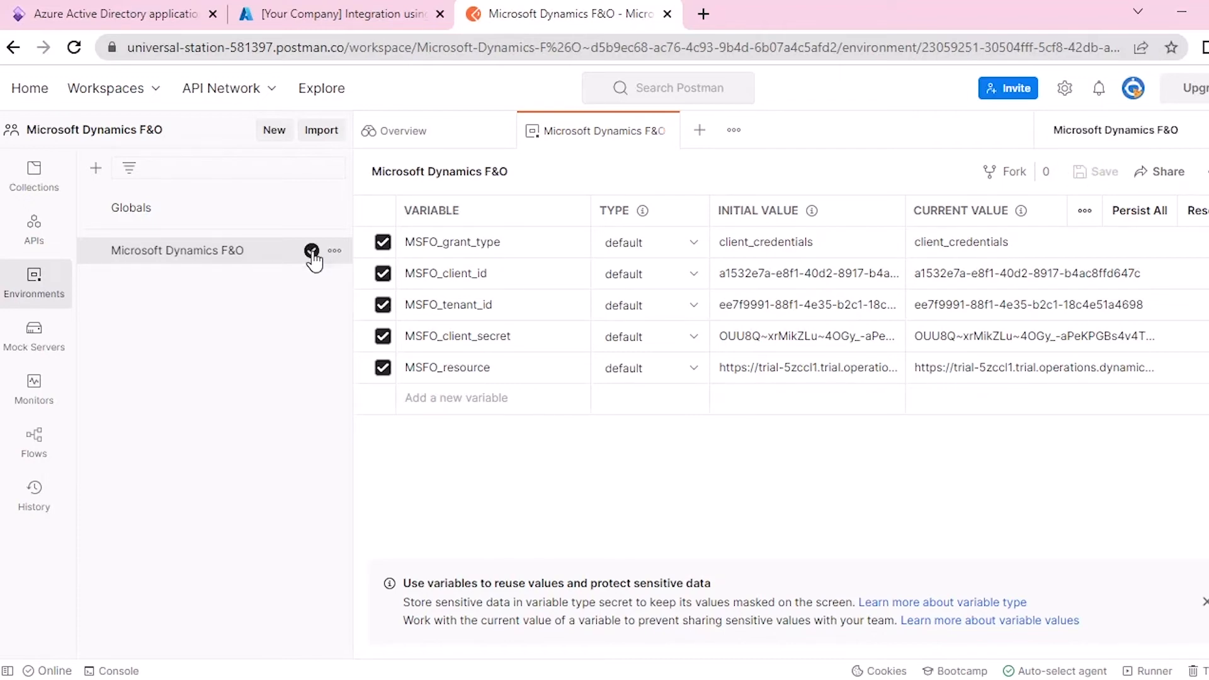
left_click(699, 130)
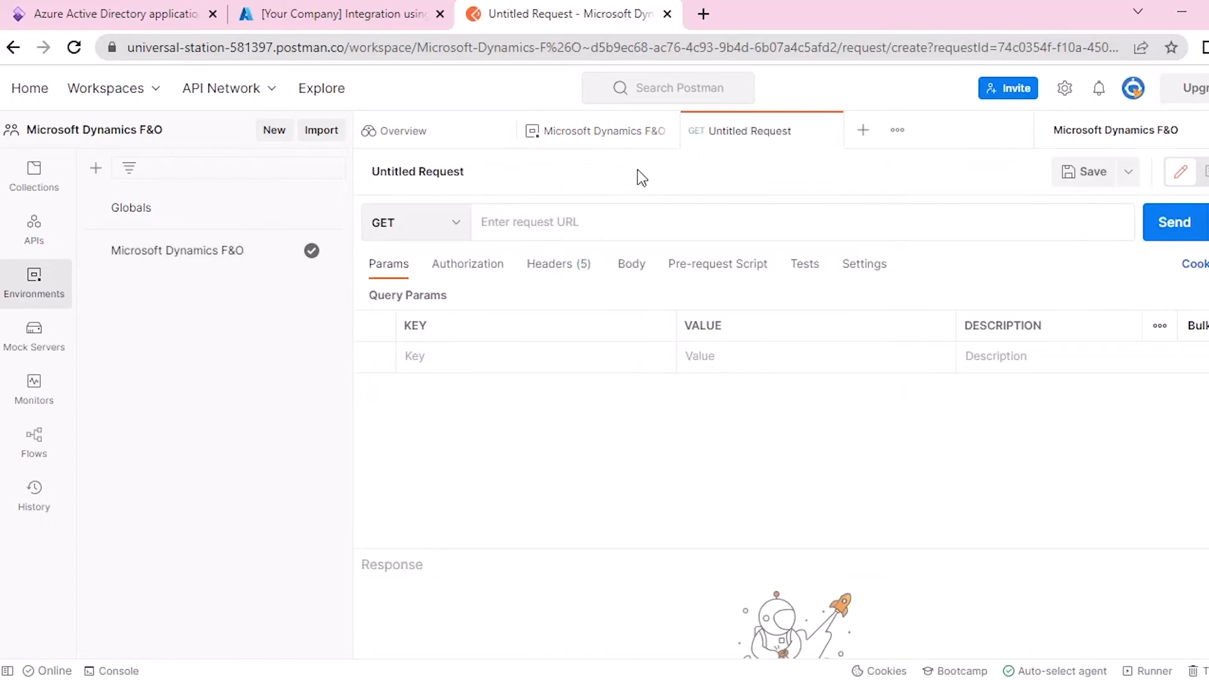
left_click(414, 221)
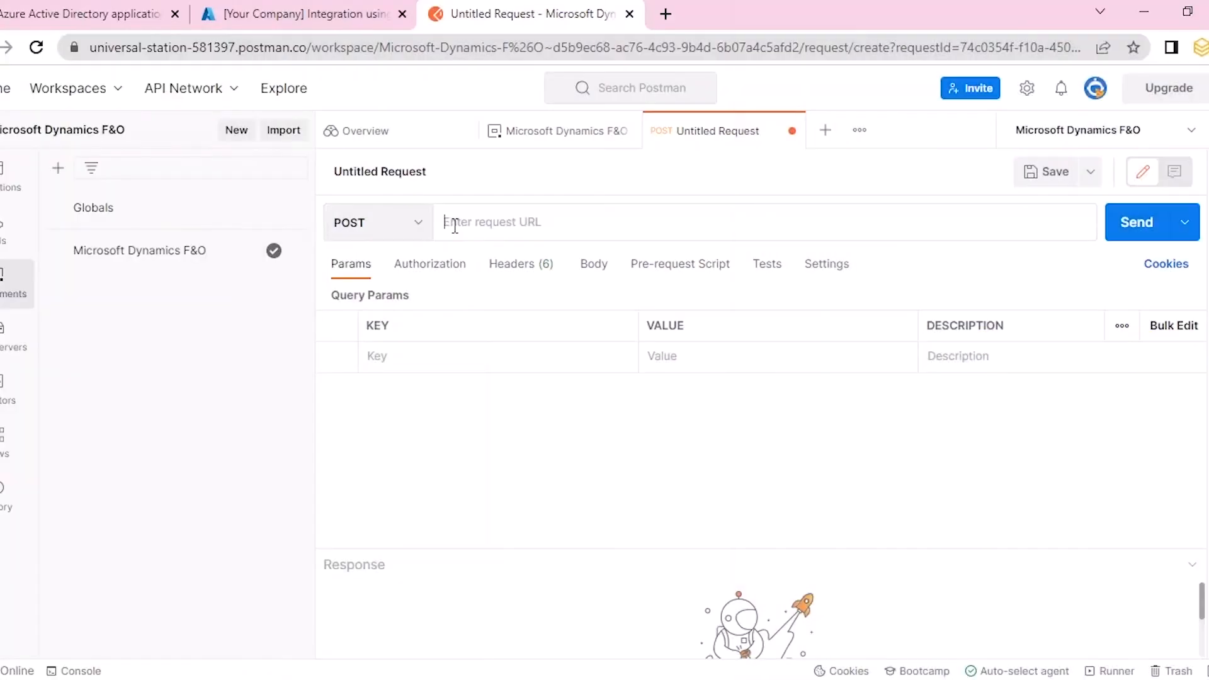
type("https://login.microsoftonline.com/{{MSFO_tenant_id}}/oauth2/token")
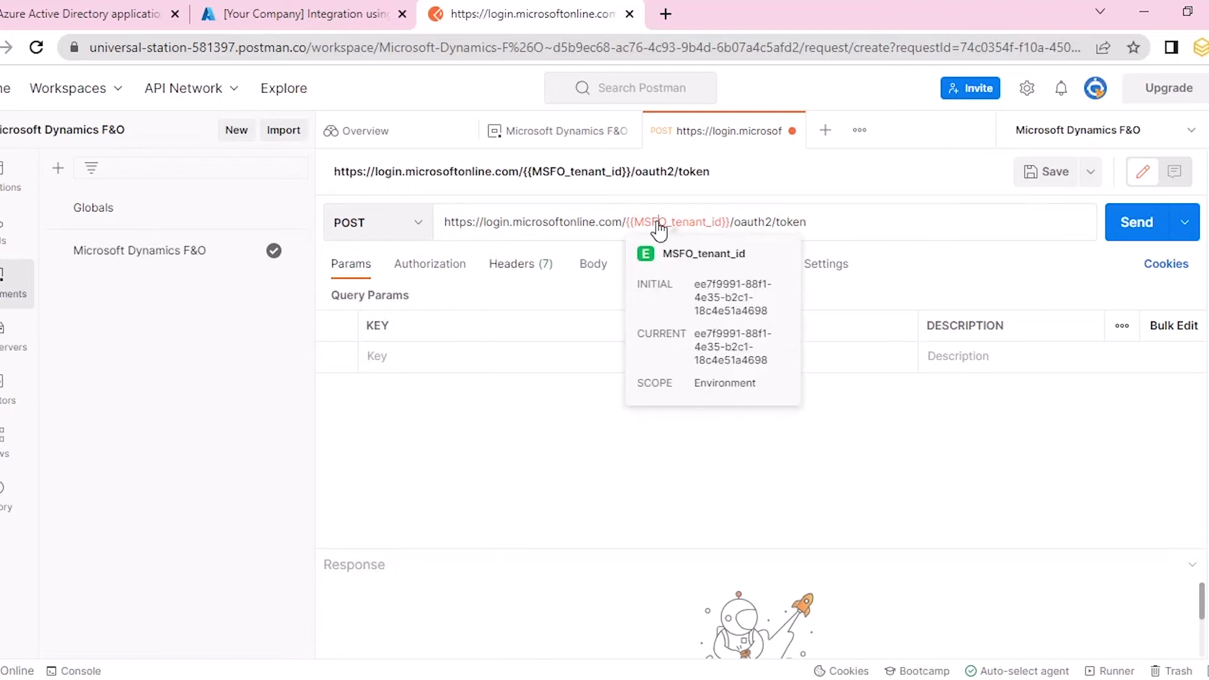
left_click(593, 263)
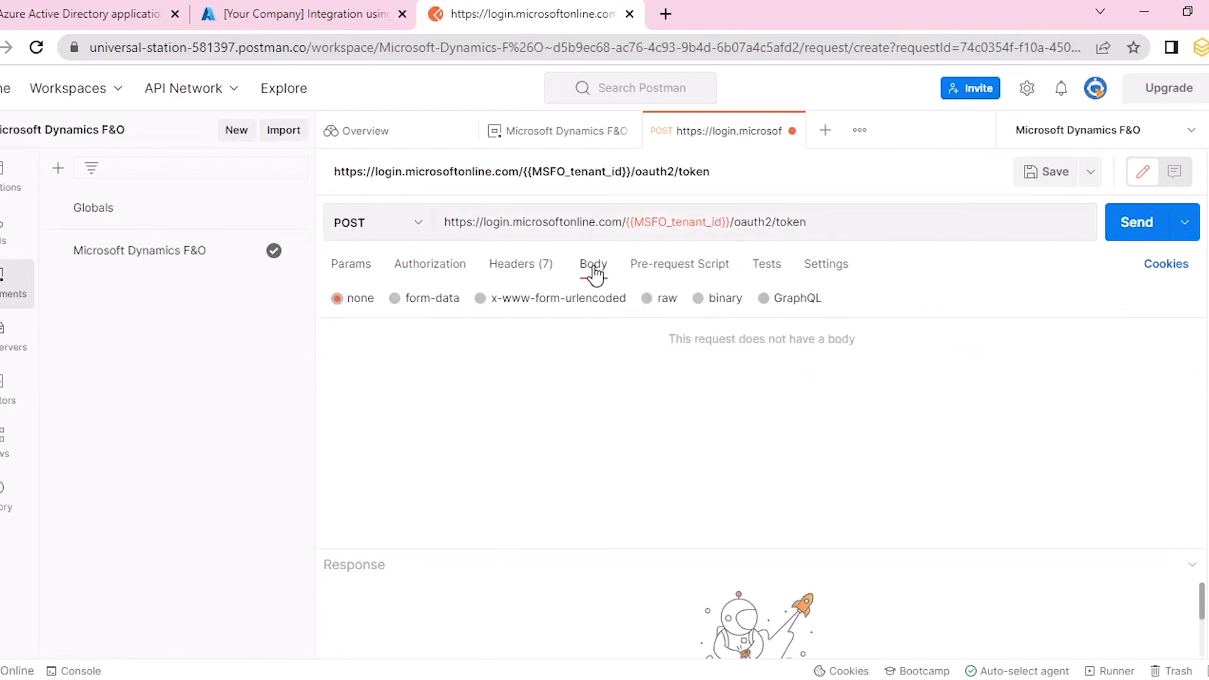
Set an x-www-form-urlencoded body with grant_type, client_id, client_secret and MSFO_resource mapped to {{MSFO_...}} variables
left_click(480, 299)
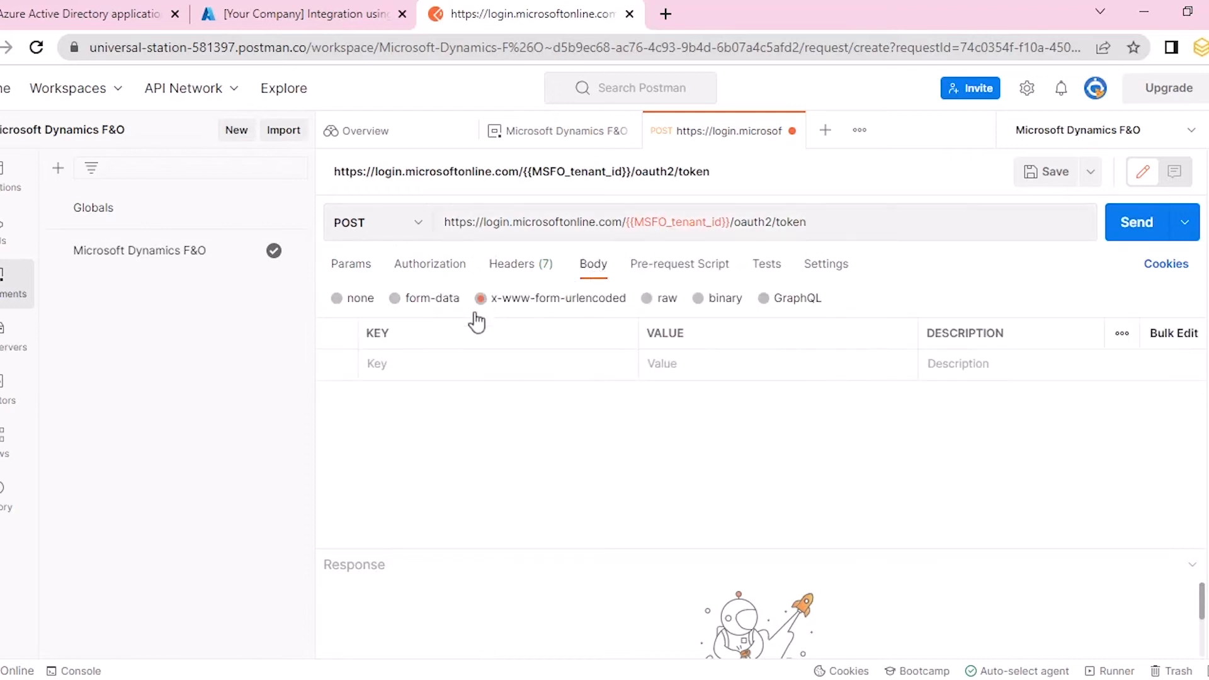
type("grant_type")
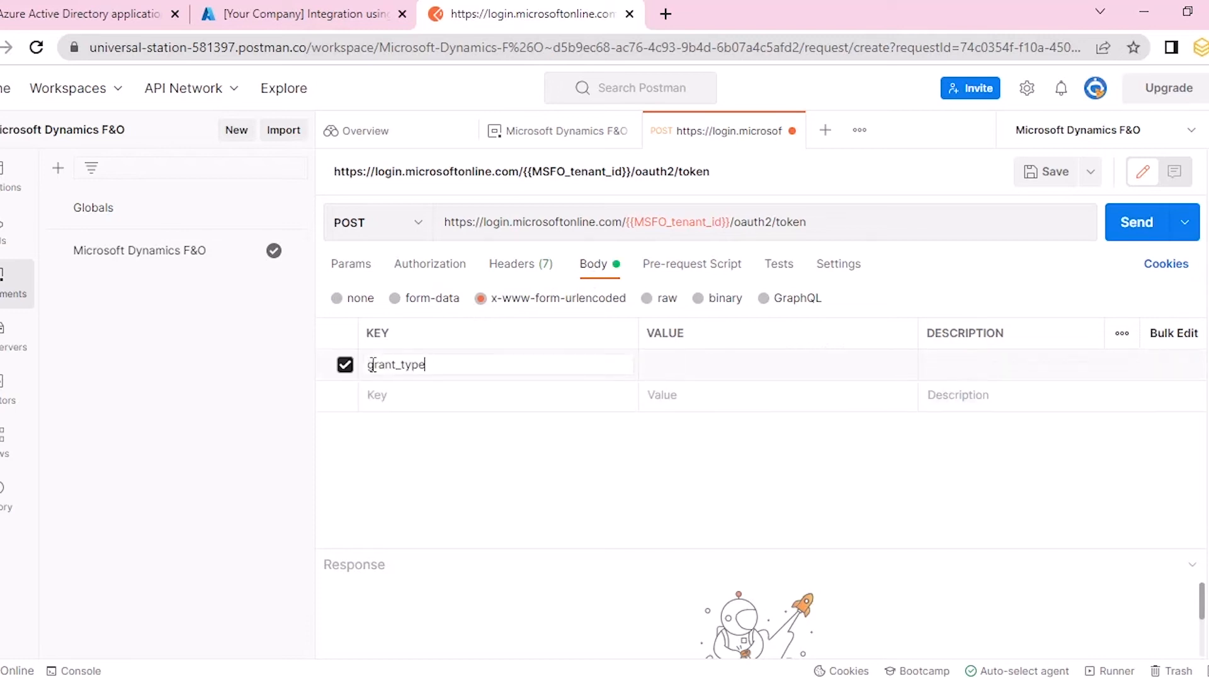
type("client_id")
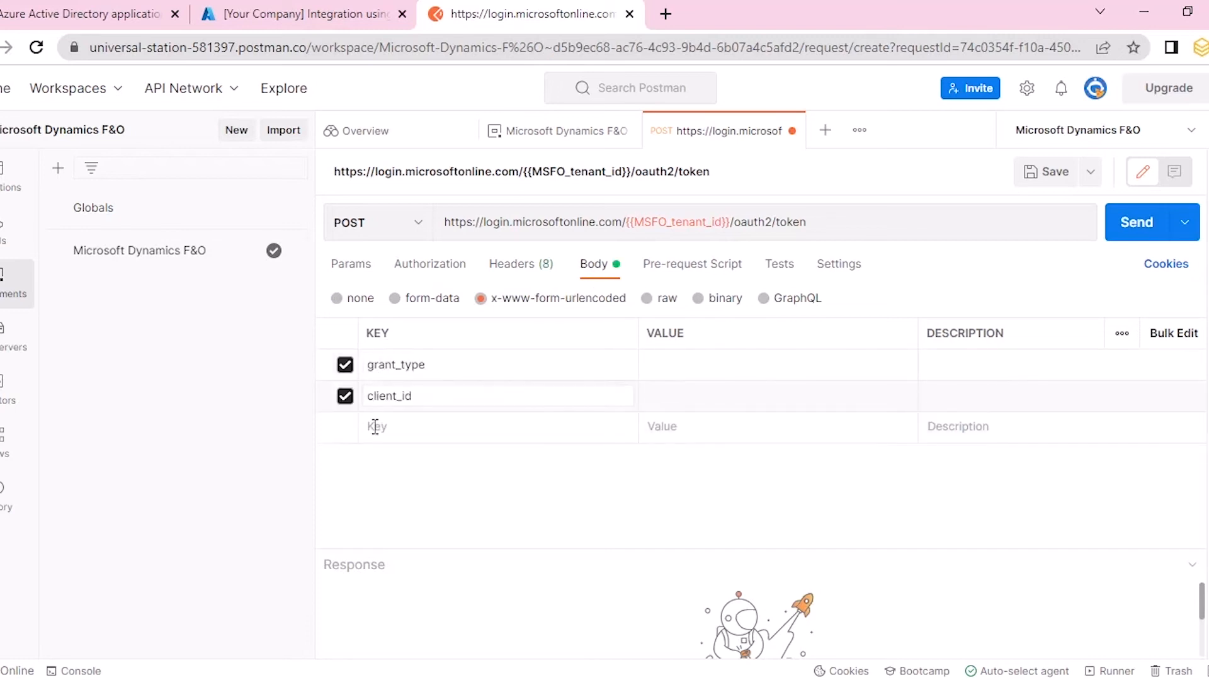
type("client_secret")
type("MSFO_resource")
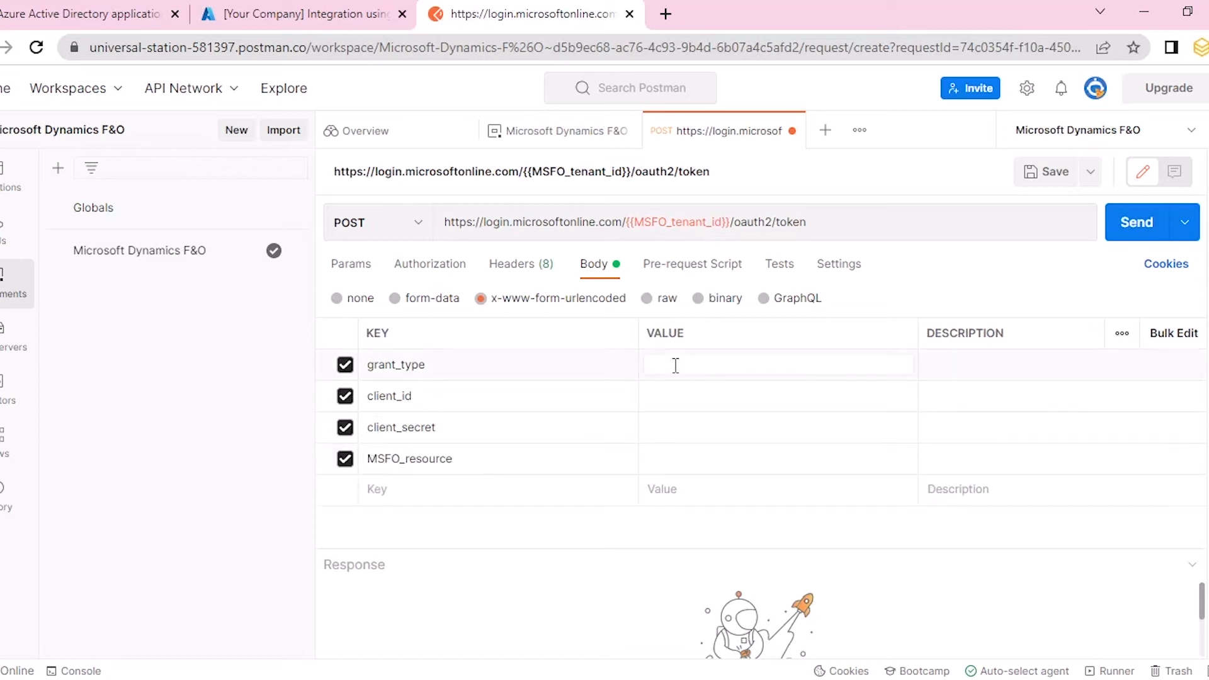
type("{{MSFO_grant_type}}")
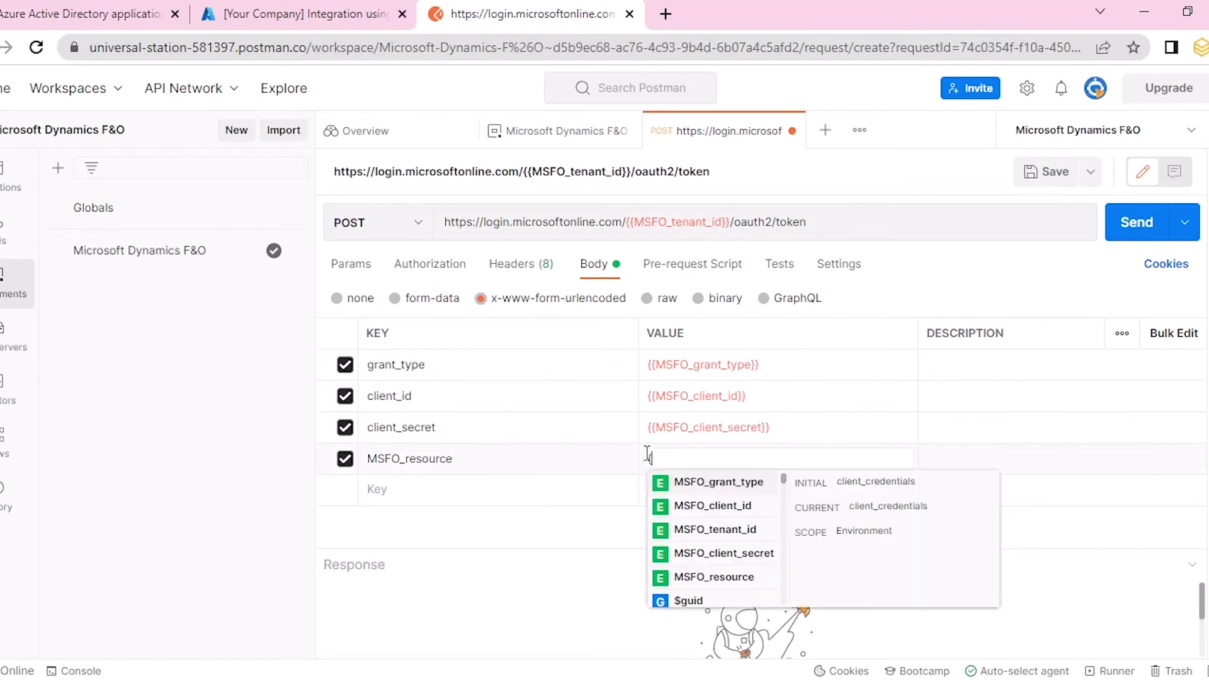
left_click(713, 577)
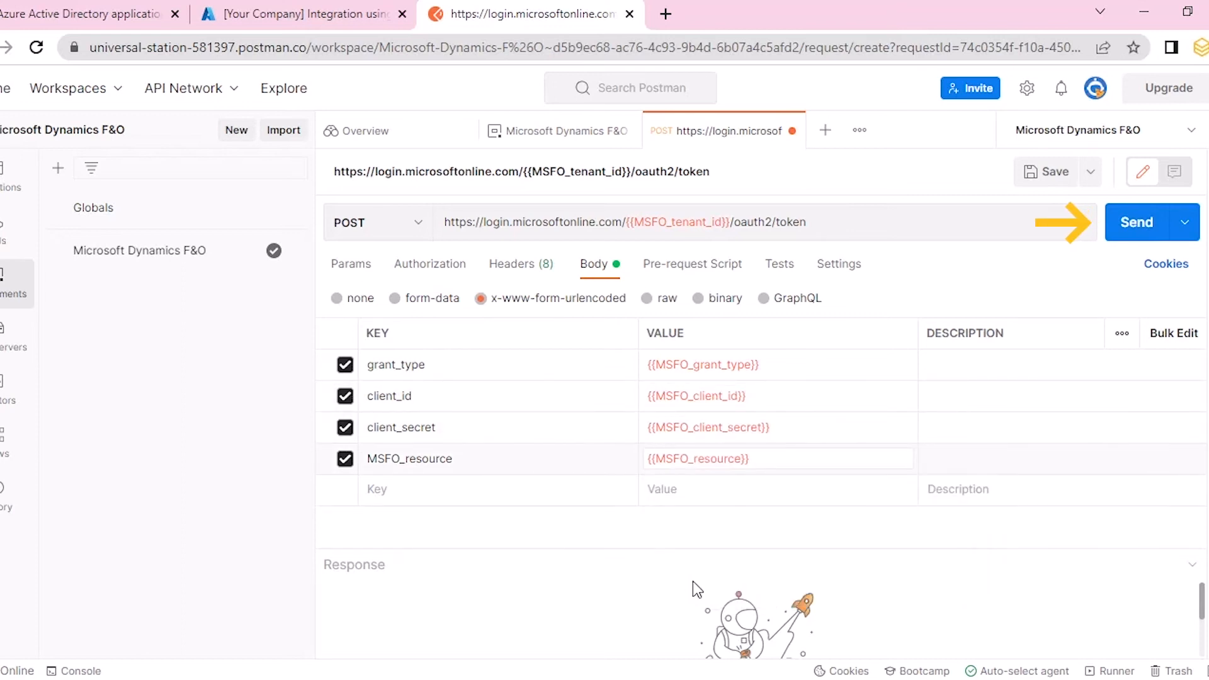
Send the token request and review the 200 OK JSON response with the Bearer access_token
left_click(1151, 221)
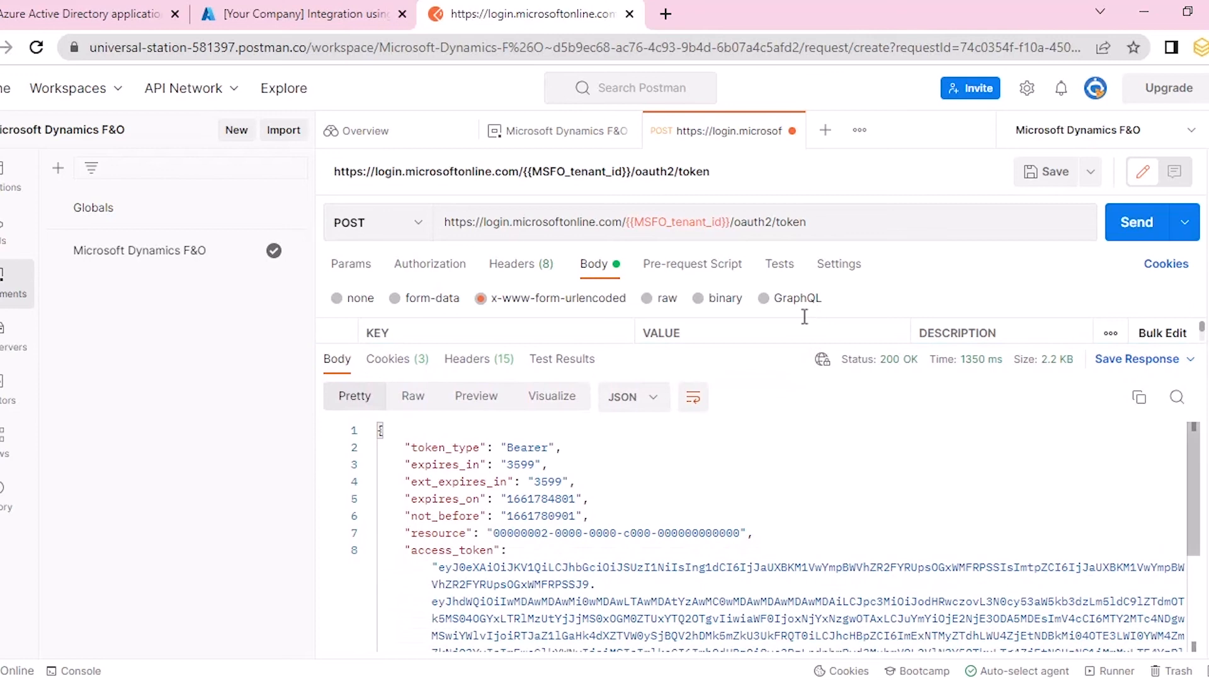
scroll("down", 3)
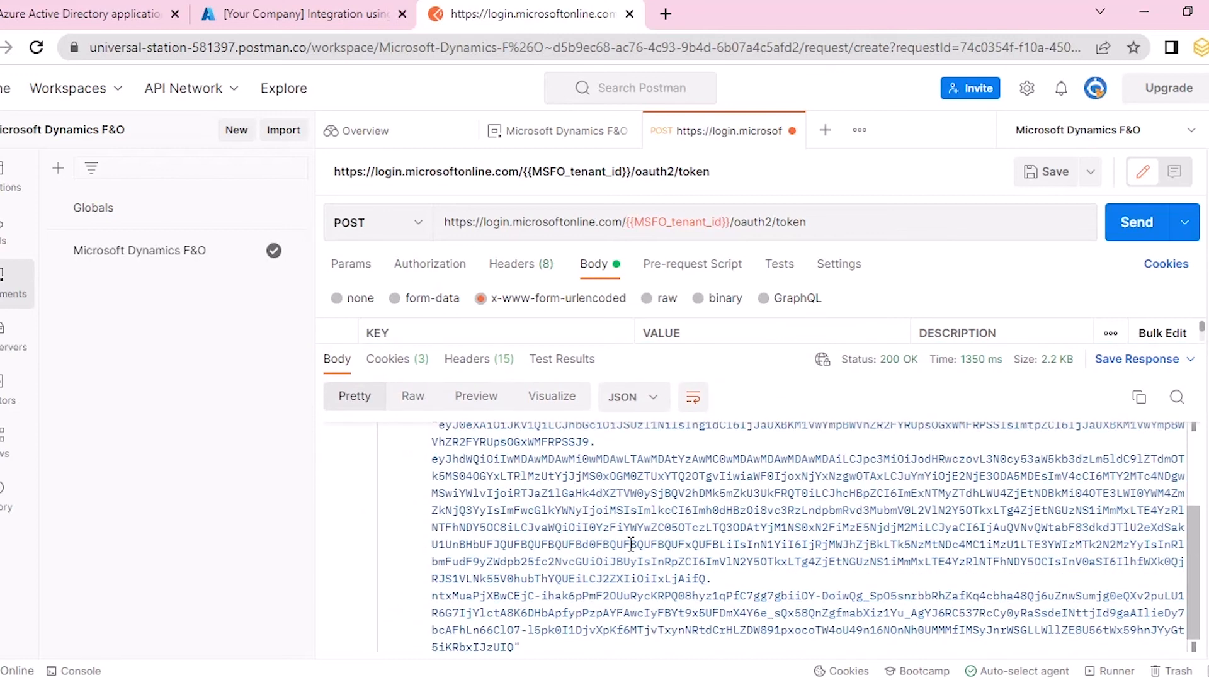
scroll("up", 3)
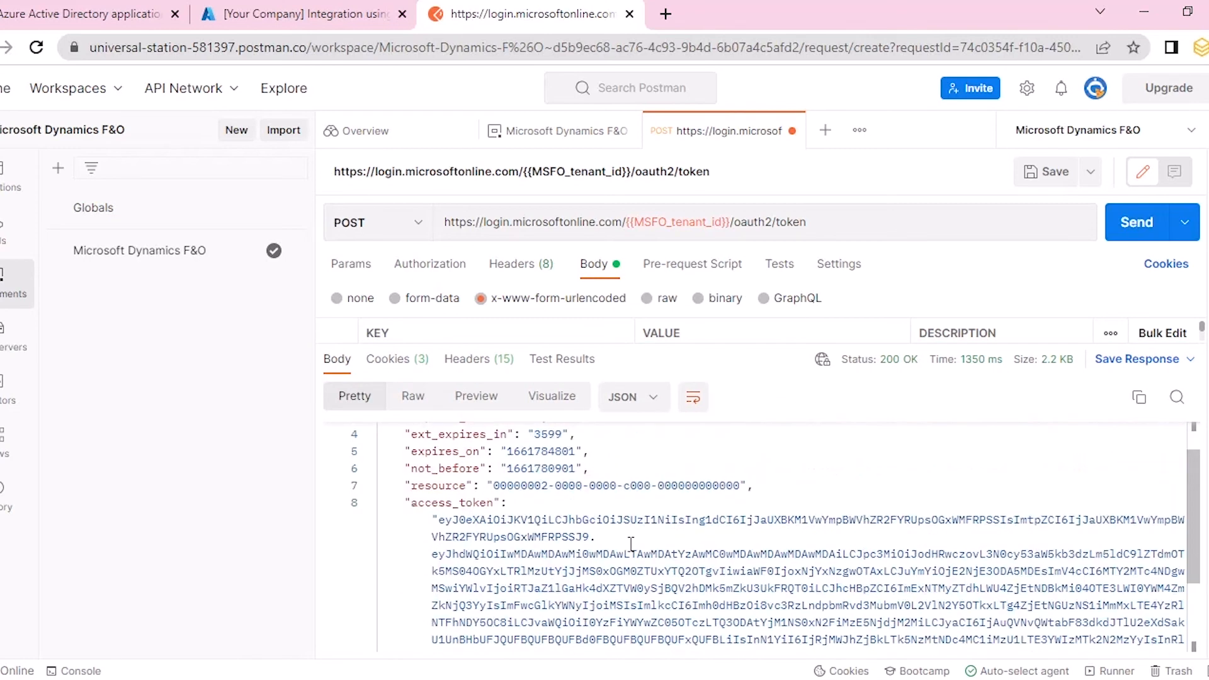
scroll("down", 3)
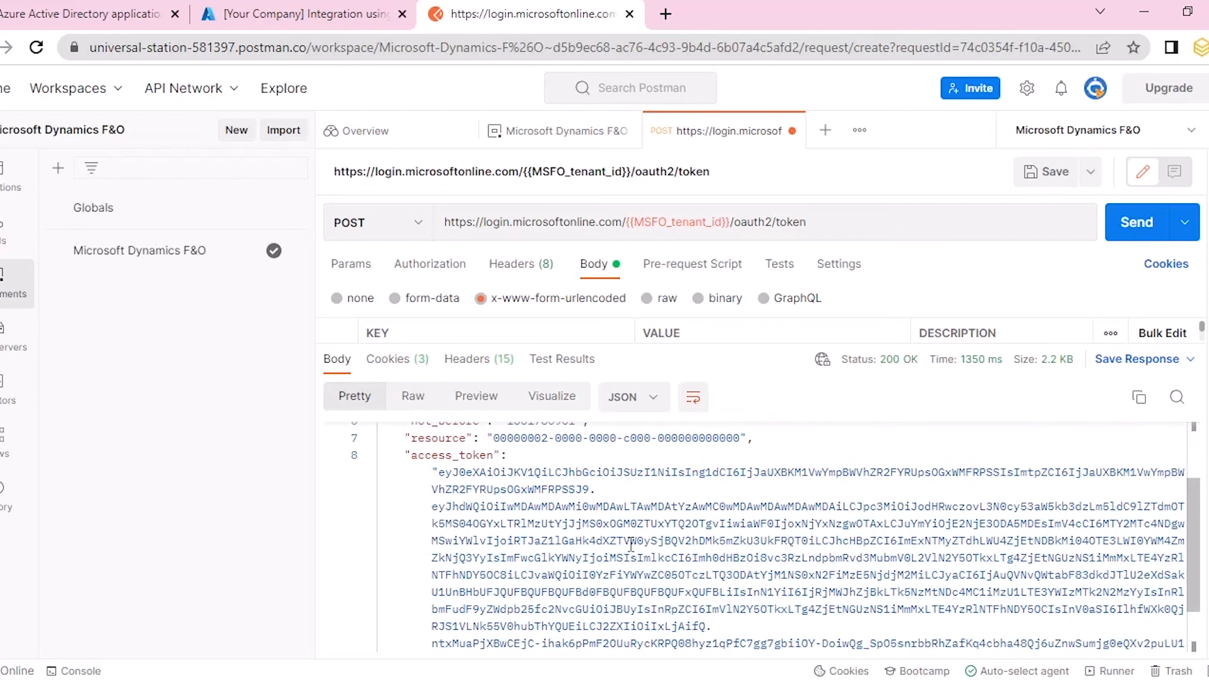